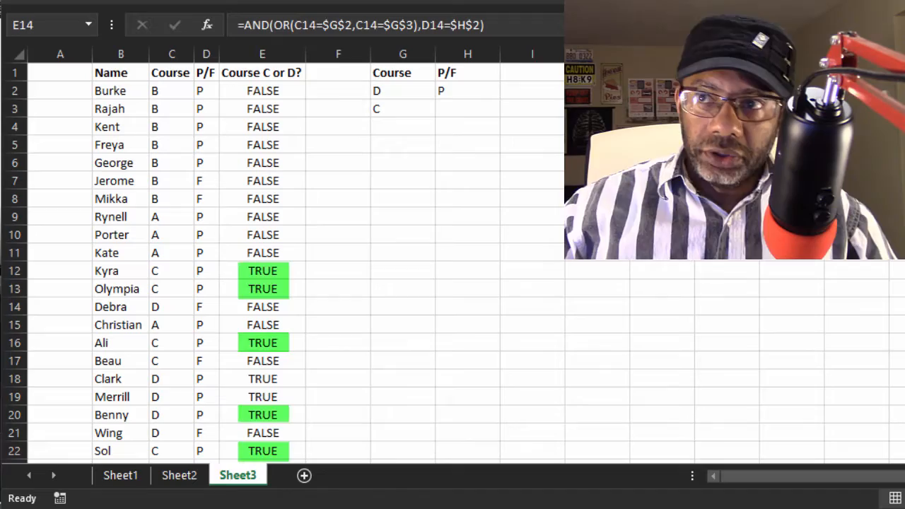
Rewrite E2 as an IF around the AND/OR test returning "T" or blank.
click(262, 90)
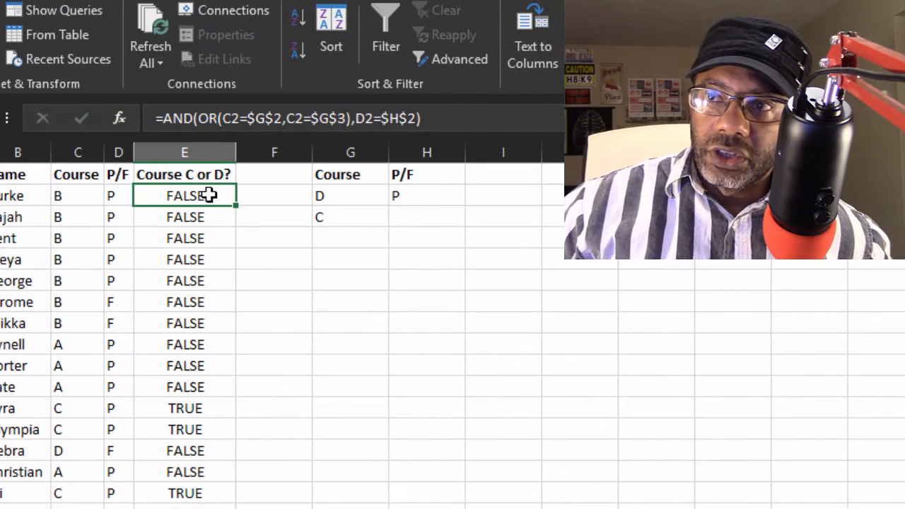
mouse_move(399, 269)
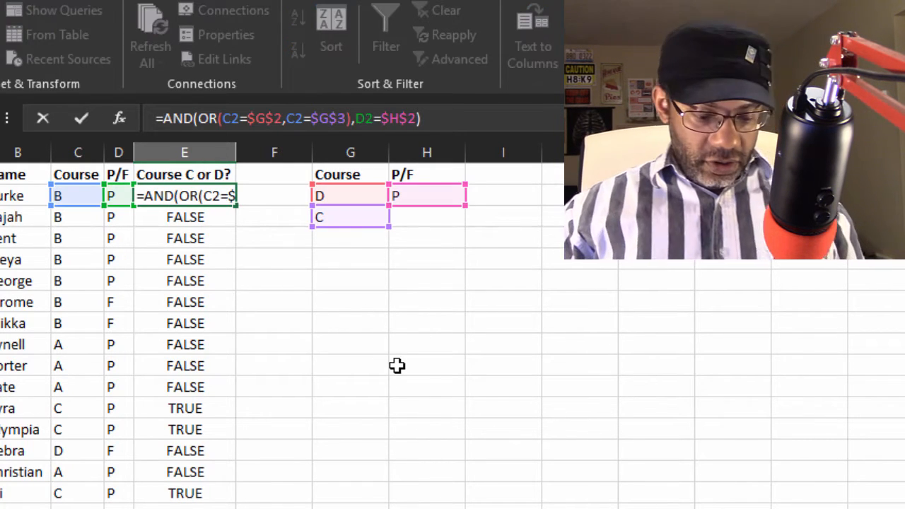
text(if()
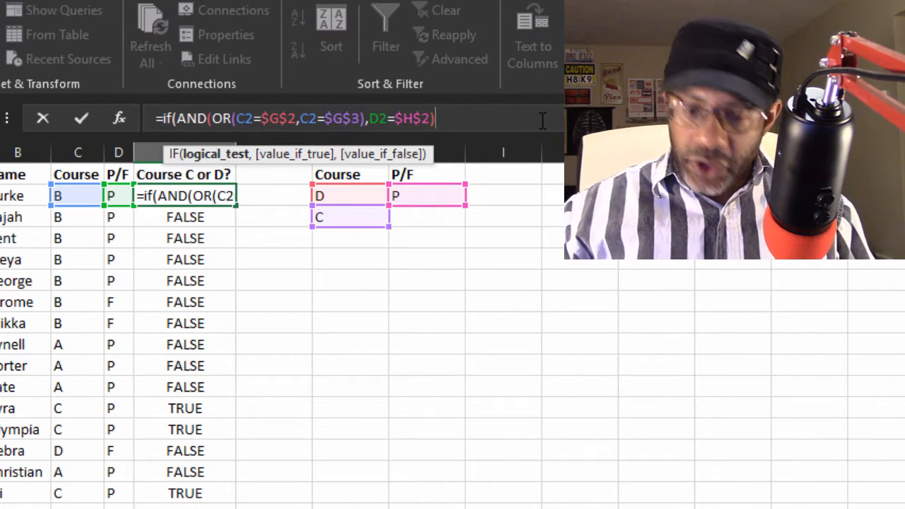
text(,)
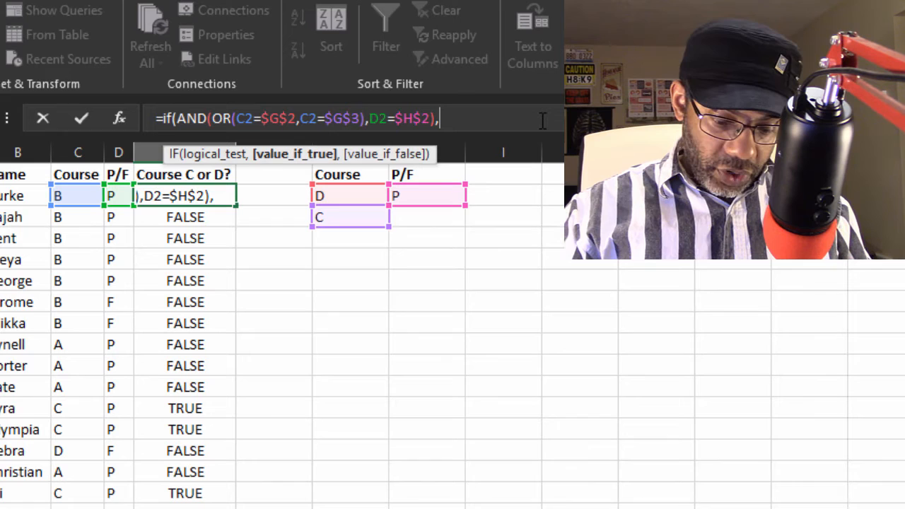
text(")
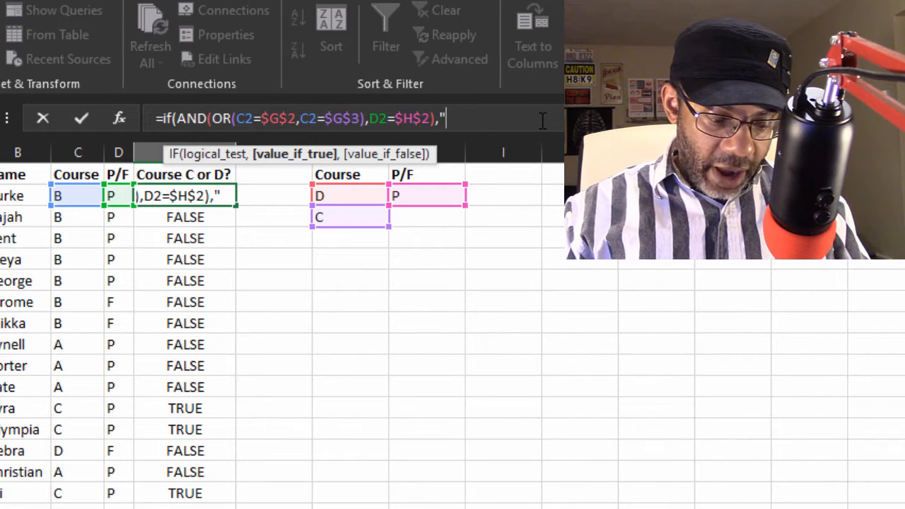
text(T")
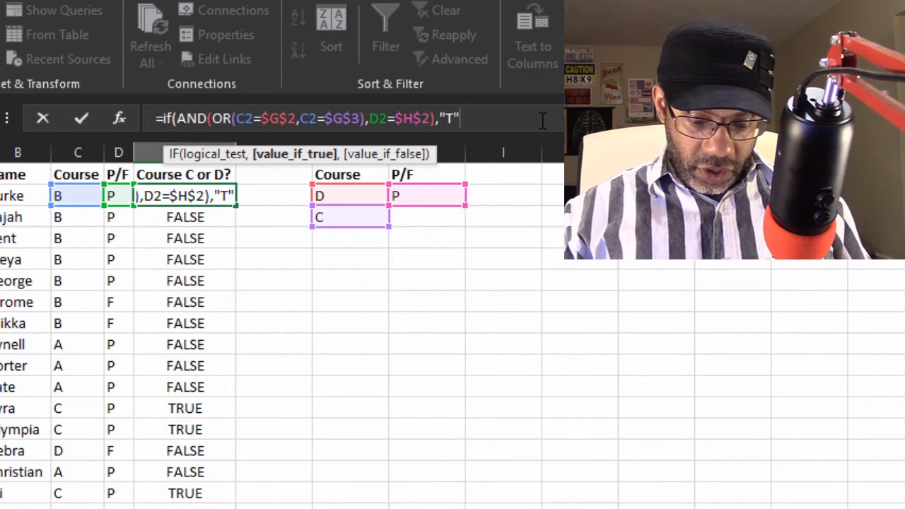
text(,)
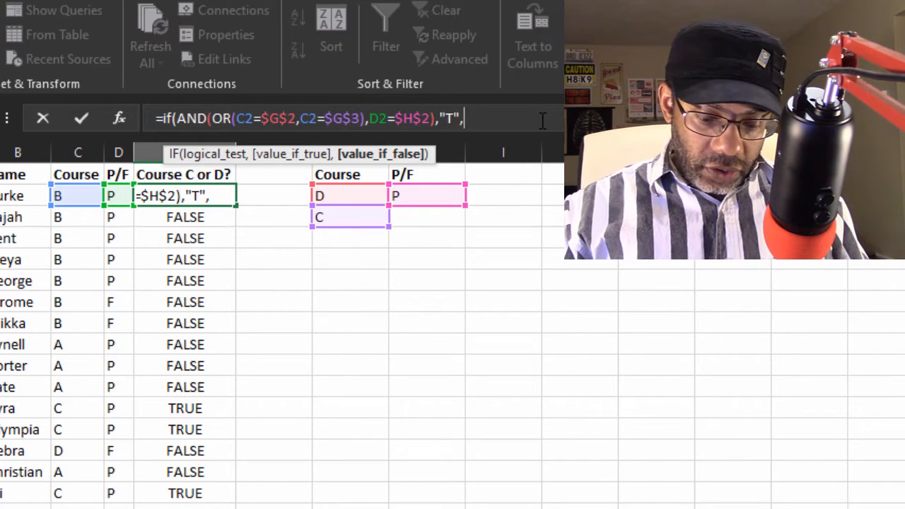
text("")
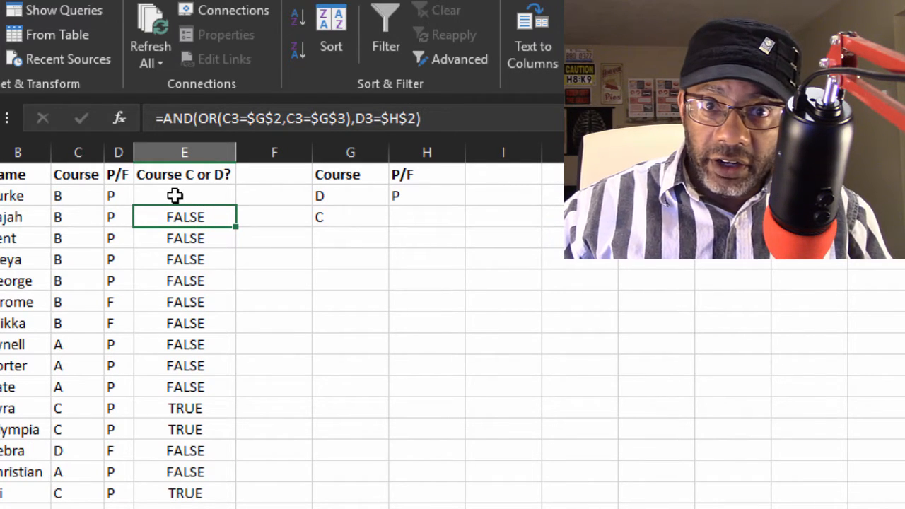
mouse_move(237, 226)
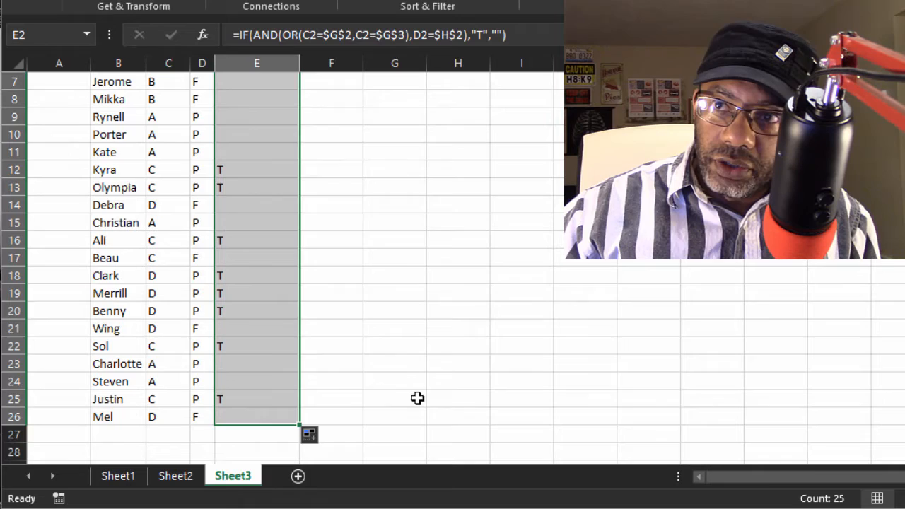
Fill the IF formula from E2 down to E26 and check a filled cell.
scroll(up, 3)
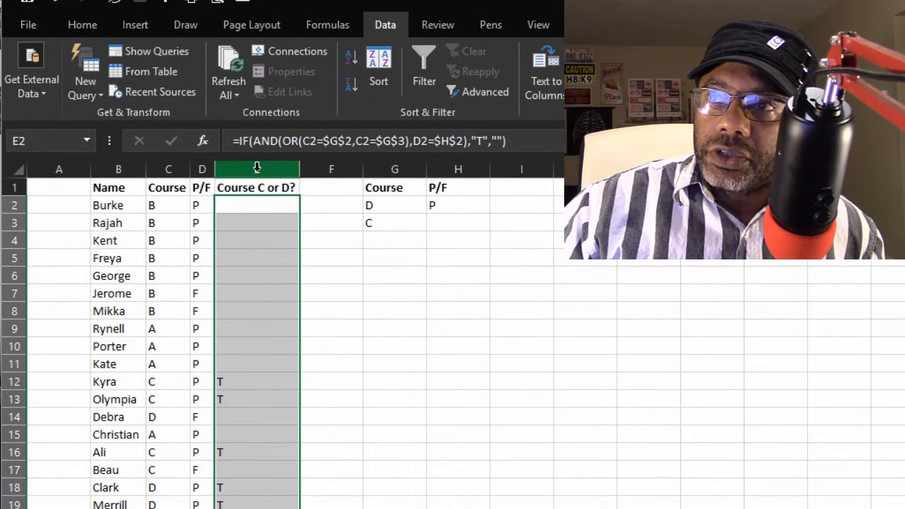
click(82, 26)
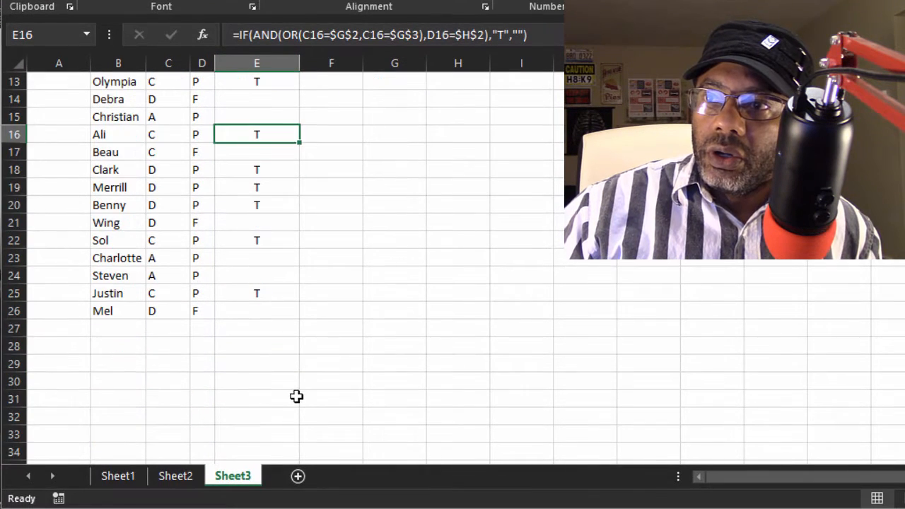
scroll(up, 3)
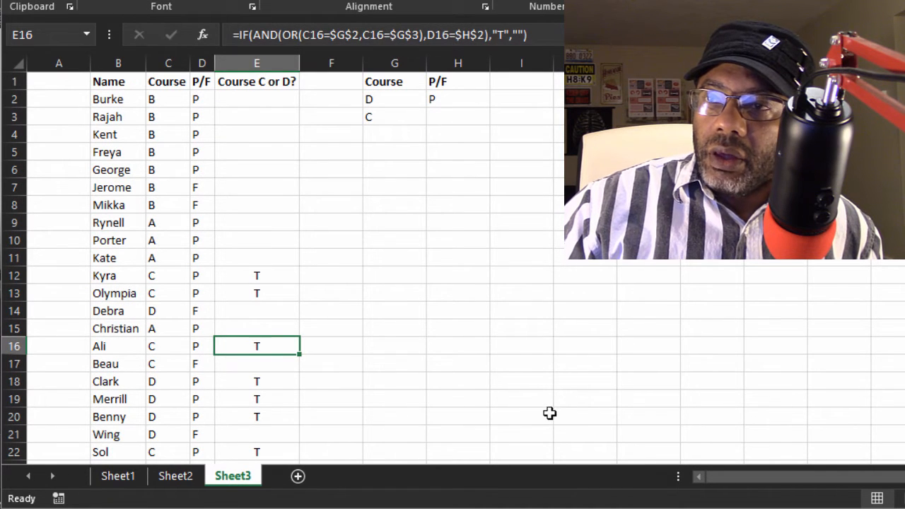
mouse_move(546, 407)
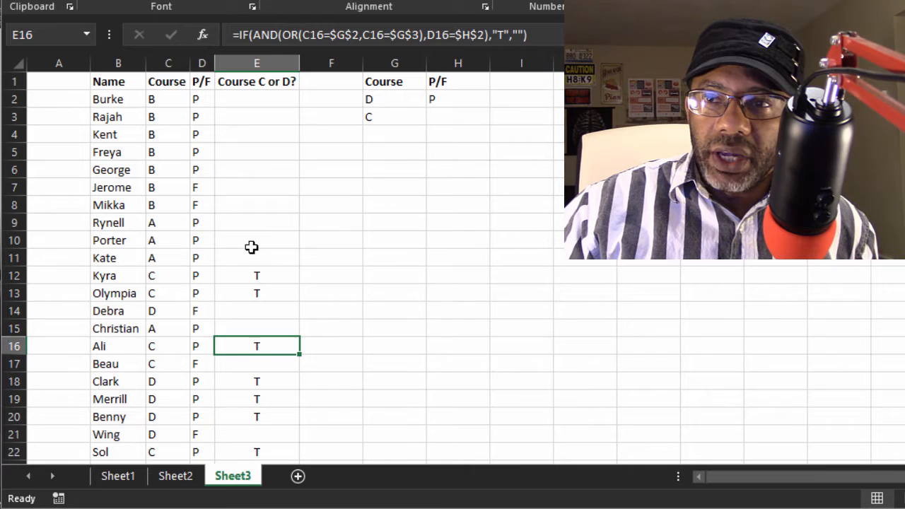
mouse_move(450, 336)
text(B)
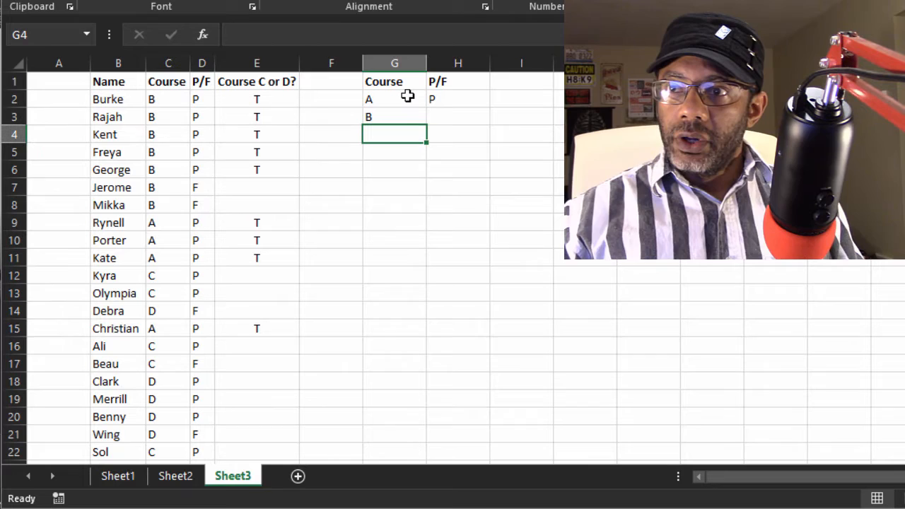
mouse_move(411, 106)
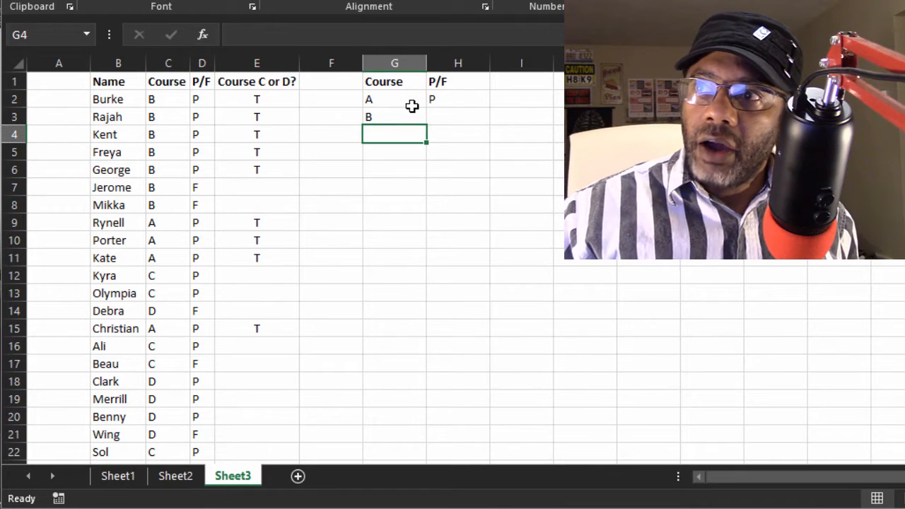
mouse_move(398, 102)
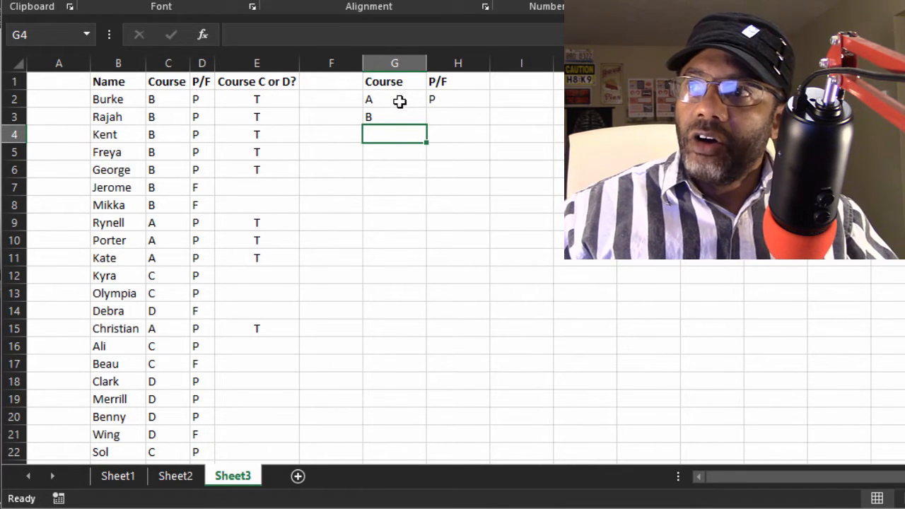
mouse_move(481, 136)
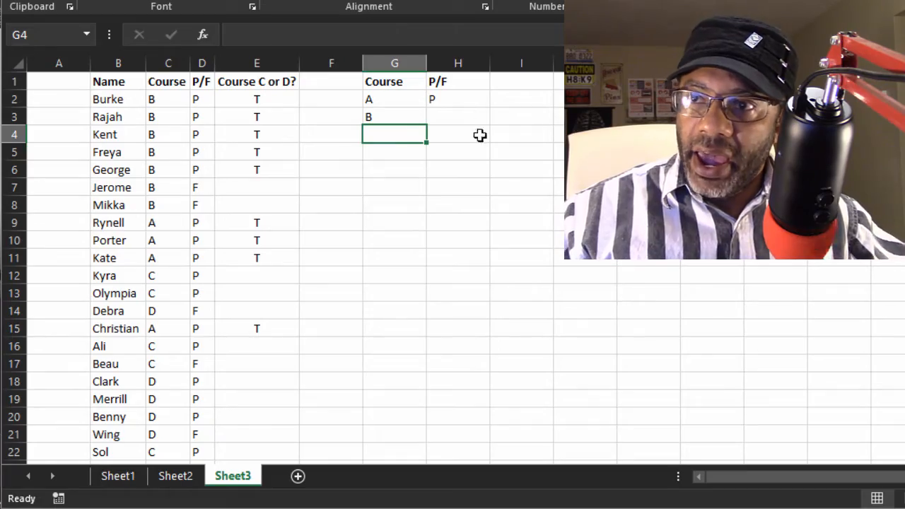
Set the criteria courses to A in G2 and B in G3 so the T flags follow.
click(290, 475)
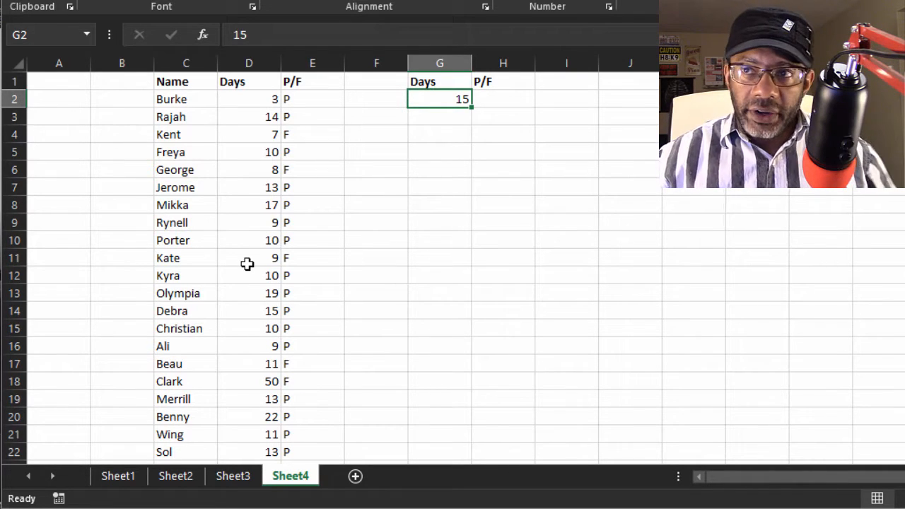
mouse_move(238, 215)
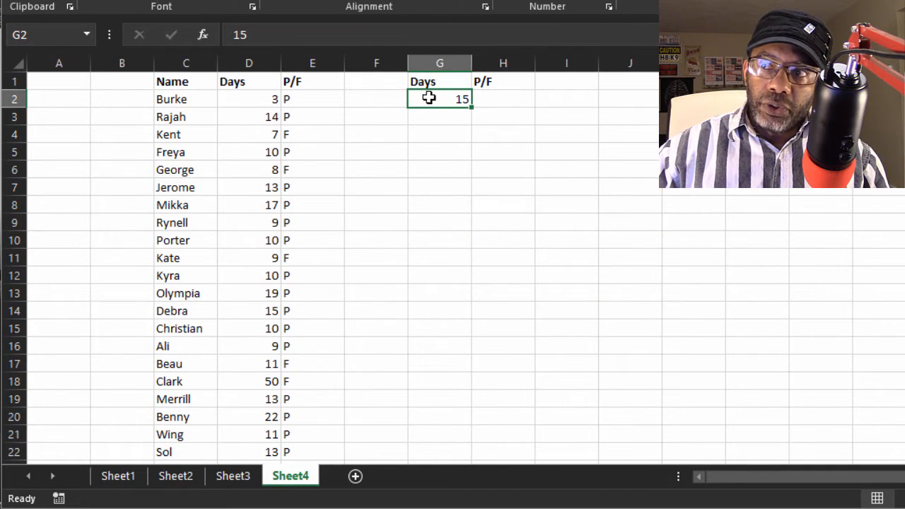
Insert a blank column before the criteria and head column F with SUCCESS?
click(504, 99)
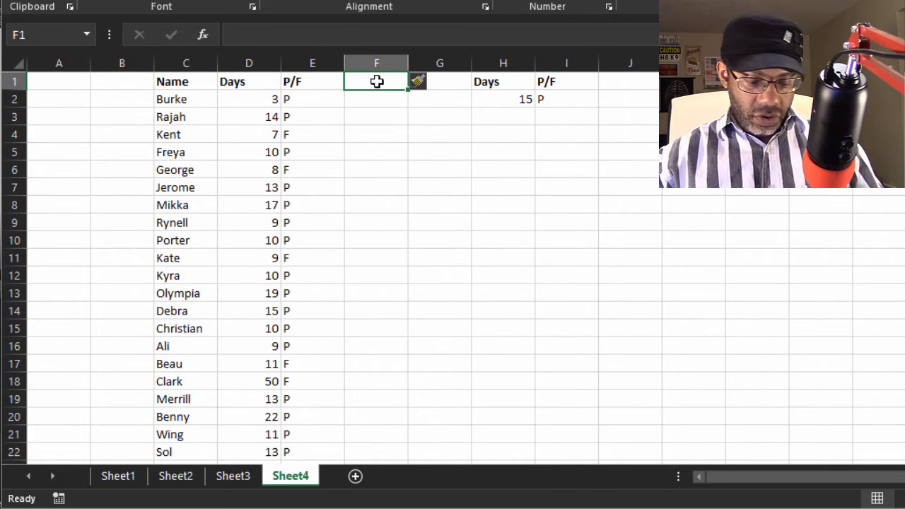
text(SUCCESS?)
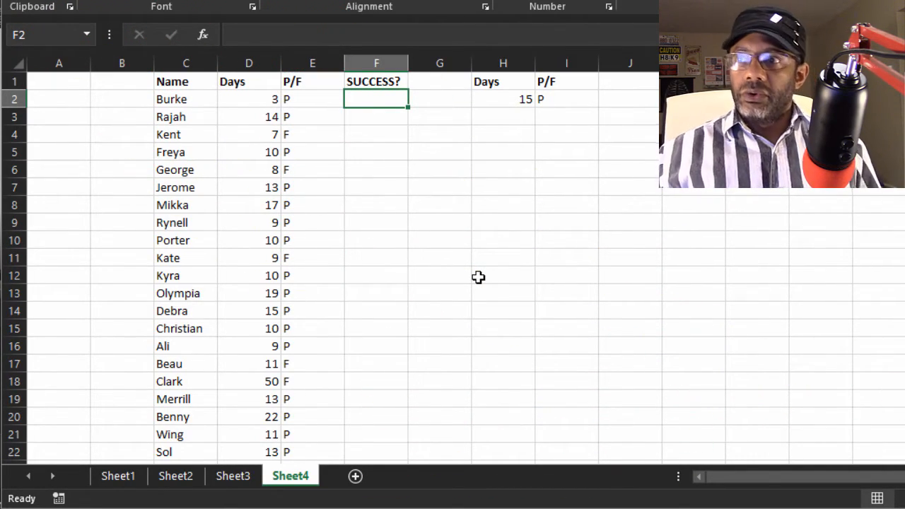
Enter =AND(D2<=$H$2,E2=I2) in F2 for Burke's days and pass/fail check.
text(=)
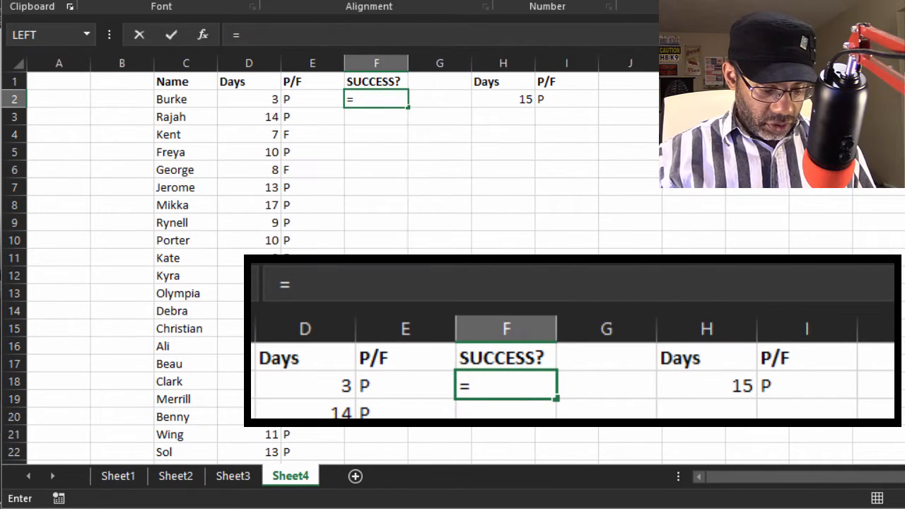
text(and()
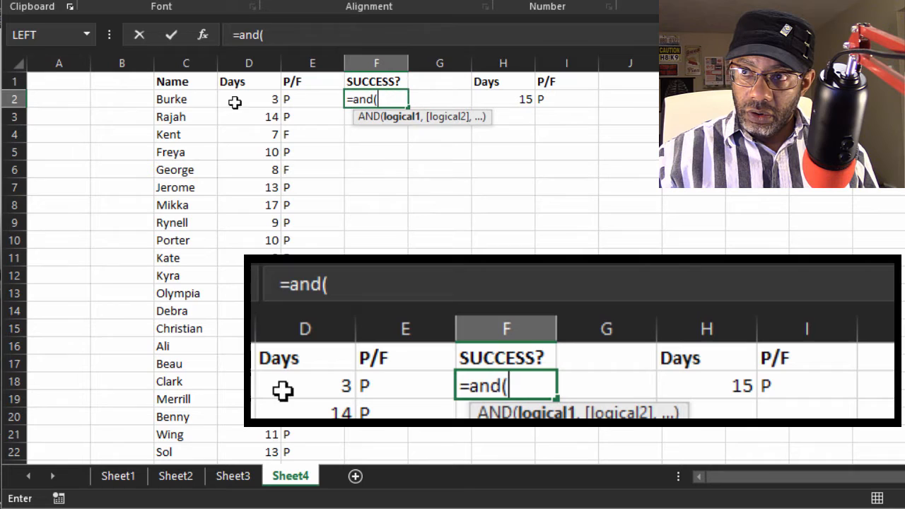
click(249, 99)
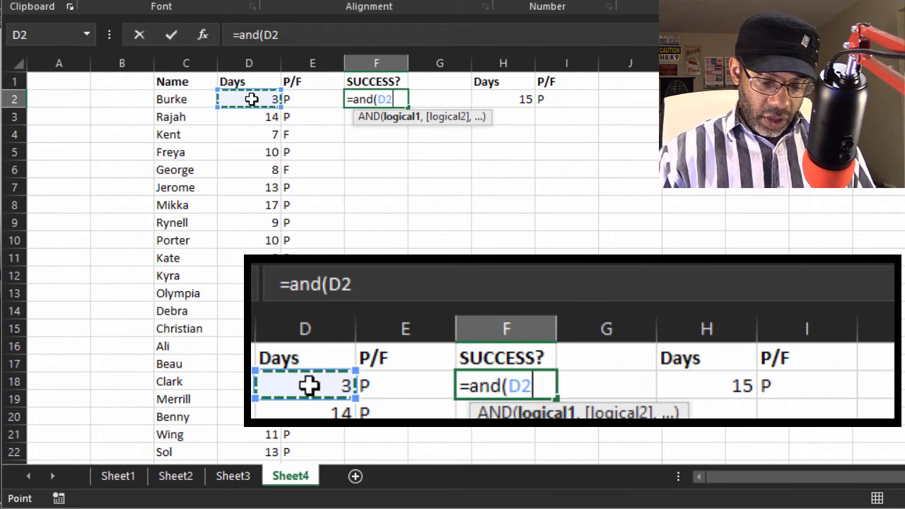
text(<)
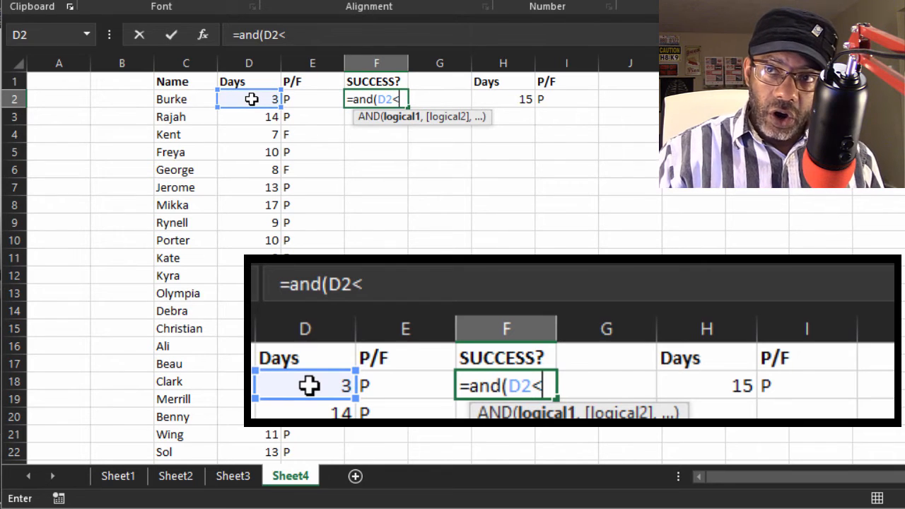
text(=)
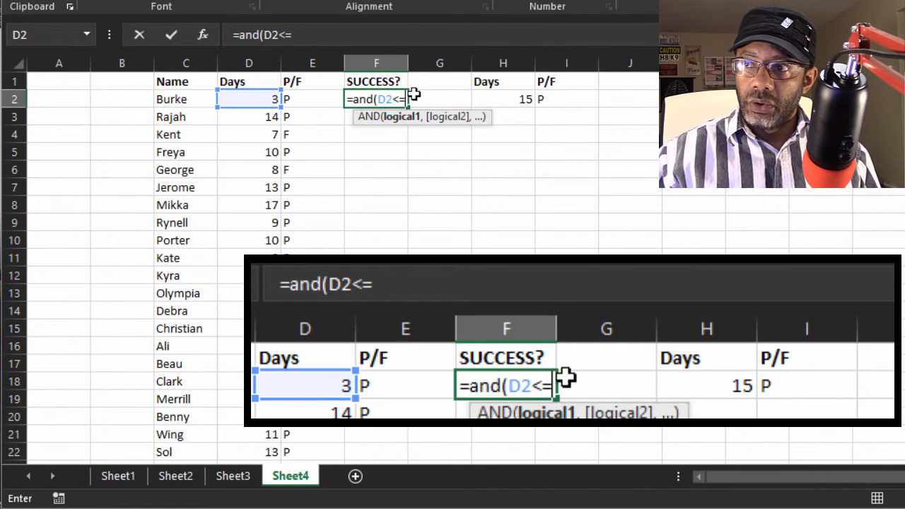
click(503, 99)
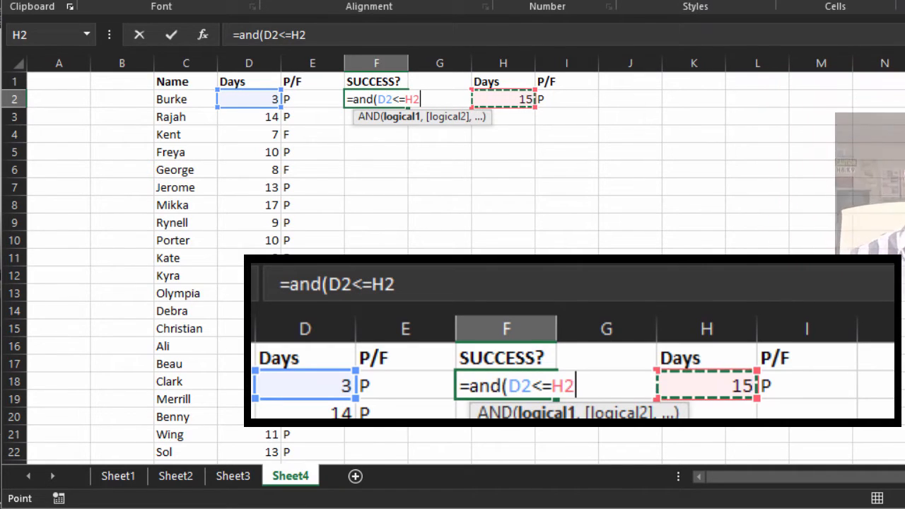
key(F4)
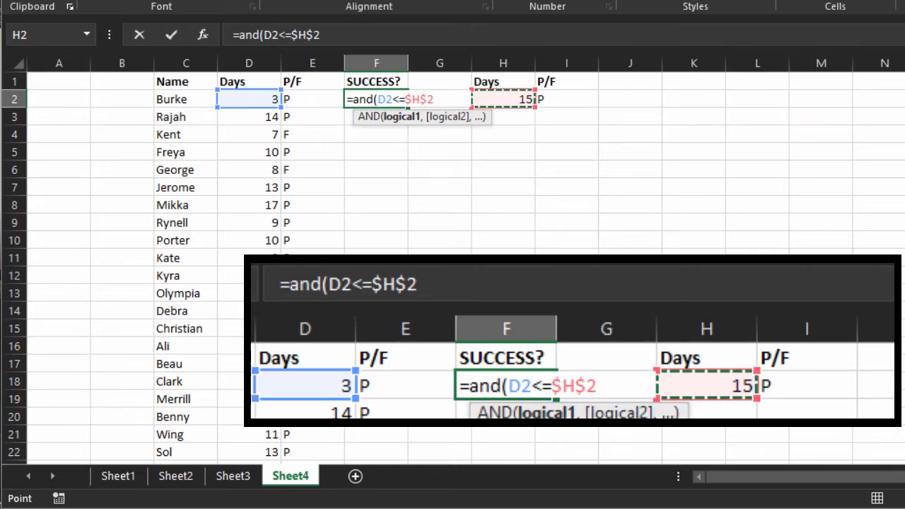
text(,)
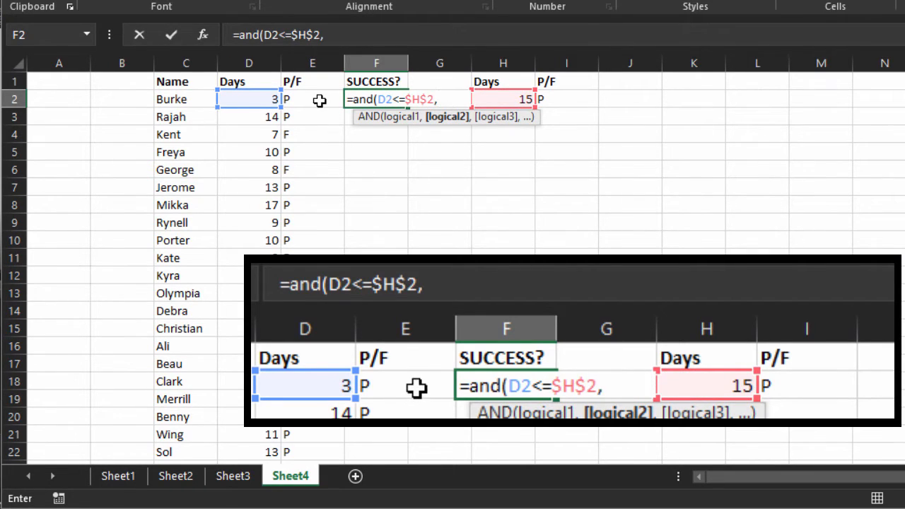
click(311, 99)
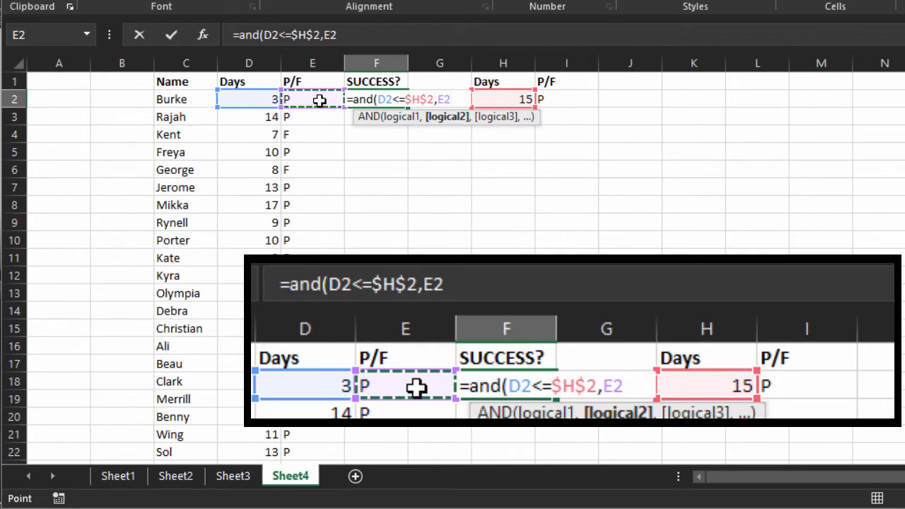
text(=)
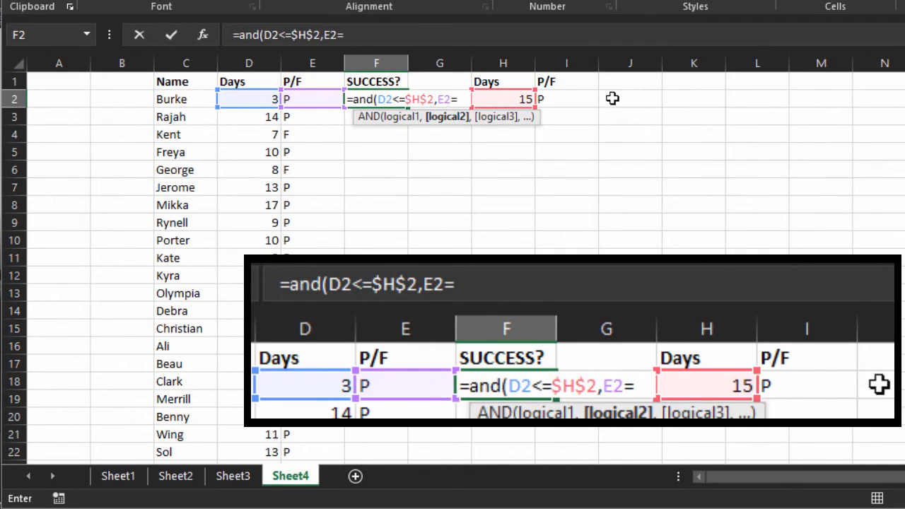
click(563, 99)
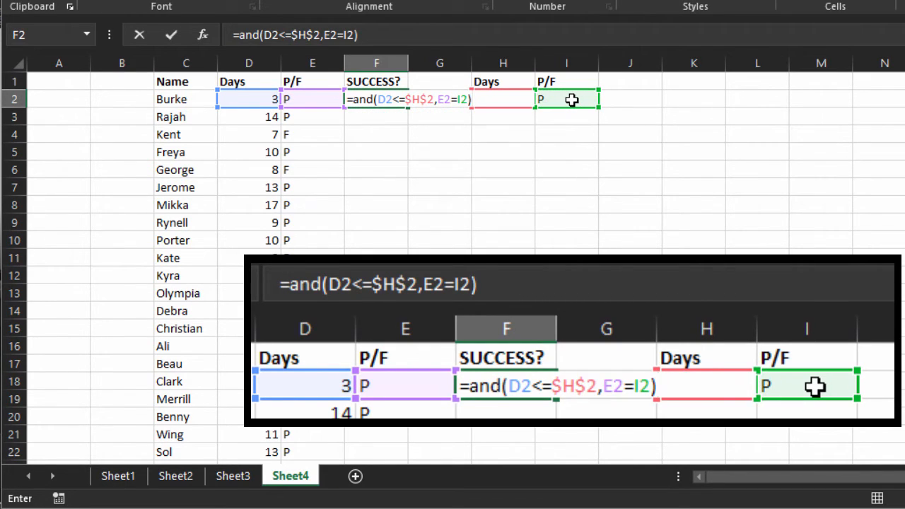
key(Enter)
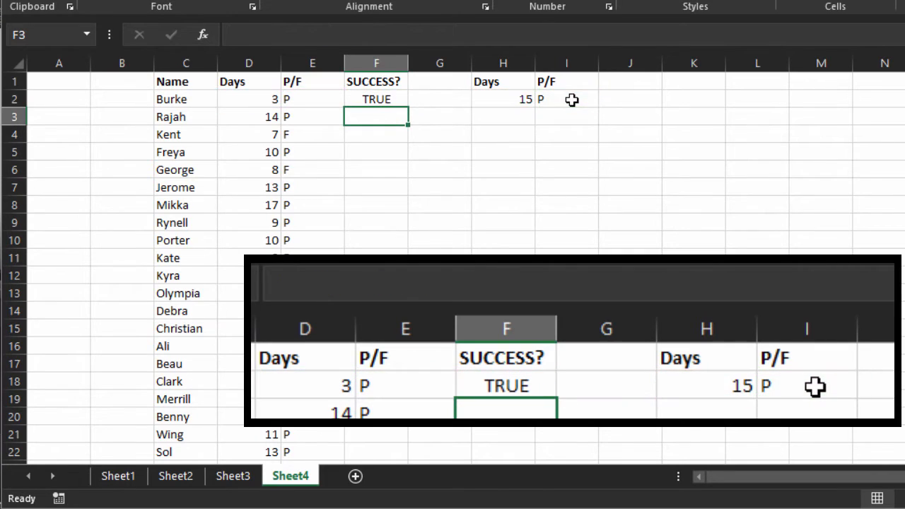
Copy the AND formula down column F and inspect the result in row 9.
click(377, 99)
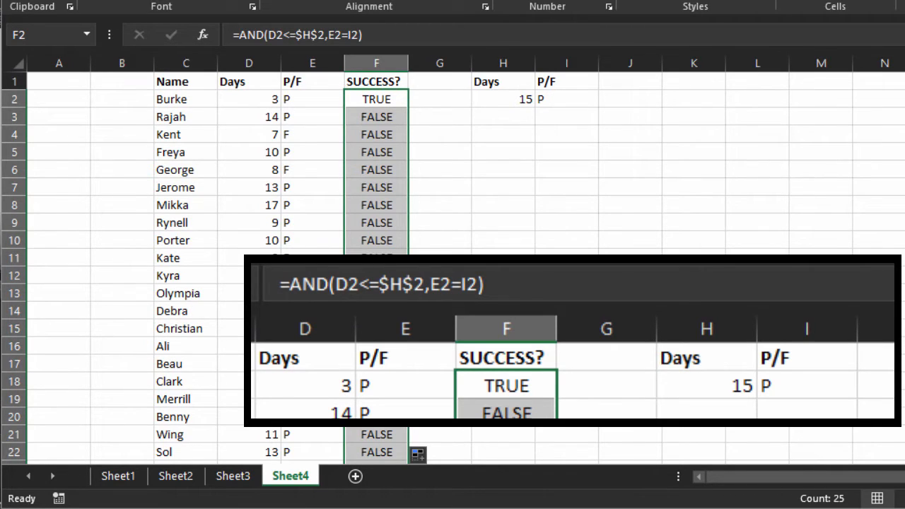
click(376, 222)
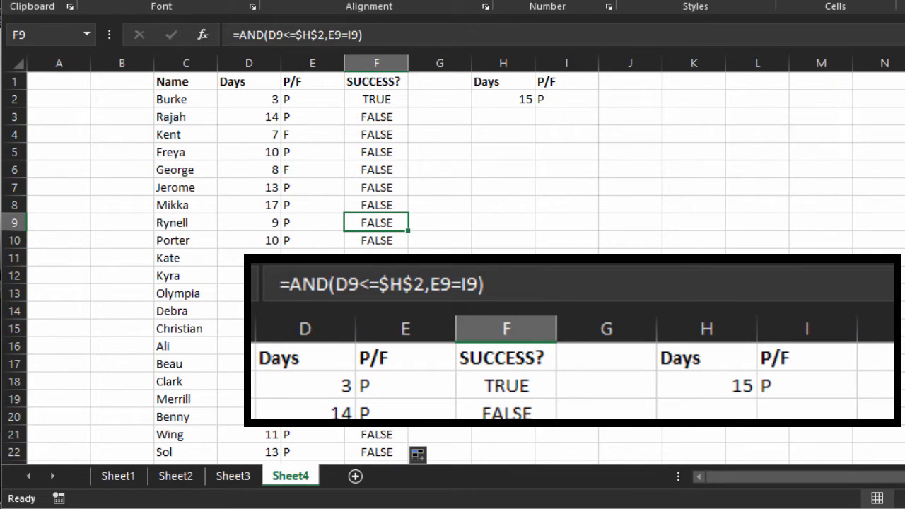
mouse_move(470, 249)
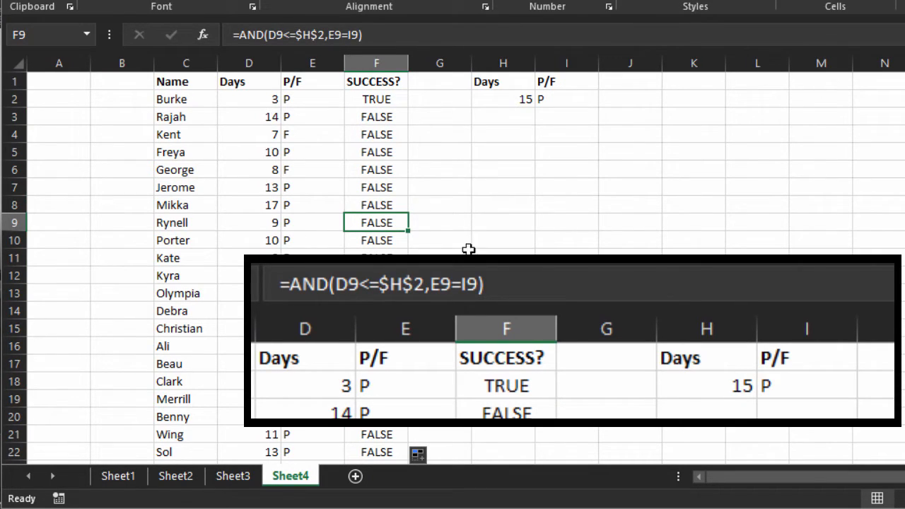
mouse_move(354, 475)
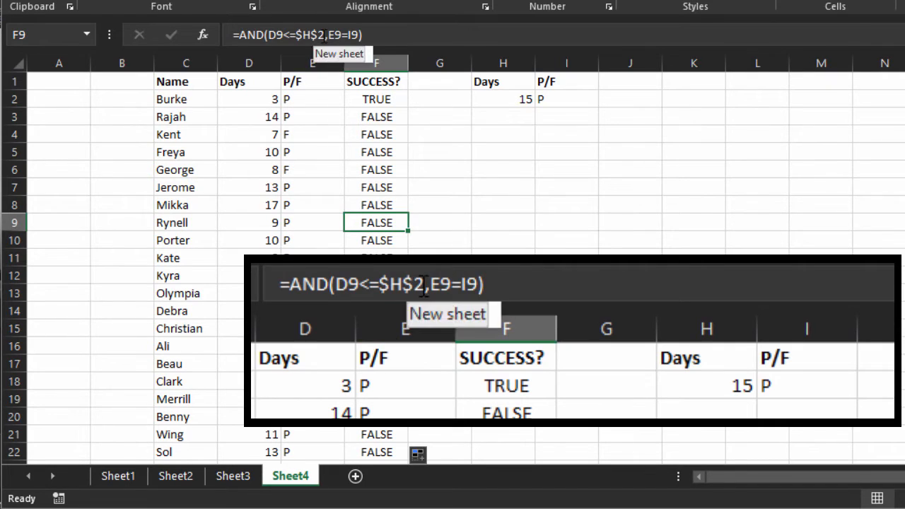
Review row 9's references, then make the I2 pass/fail reference absolute in F2 ($I$2).
double_click(376, 222)
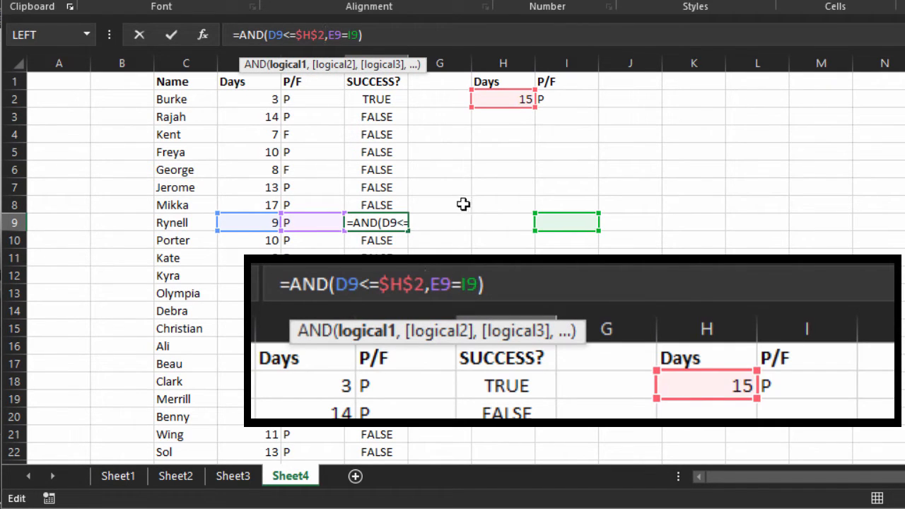
mouse_move(497, 288)
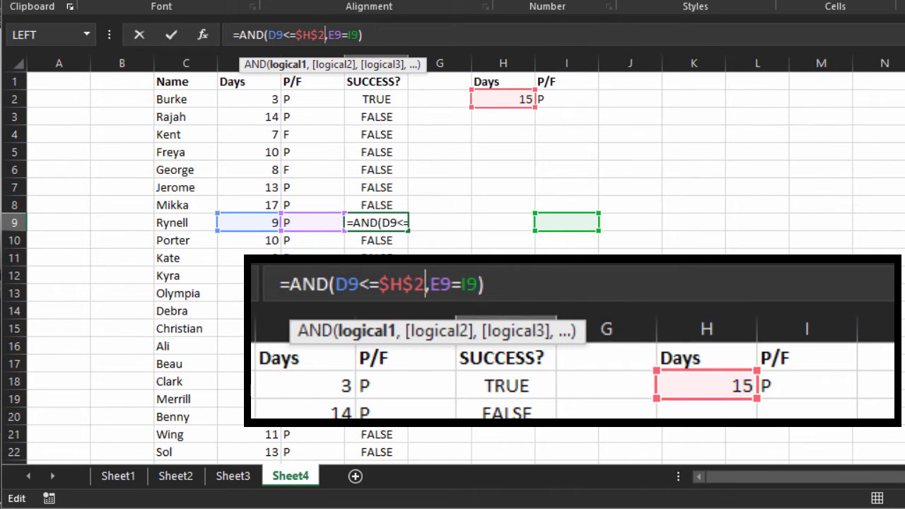
key(Enter)
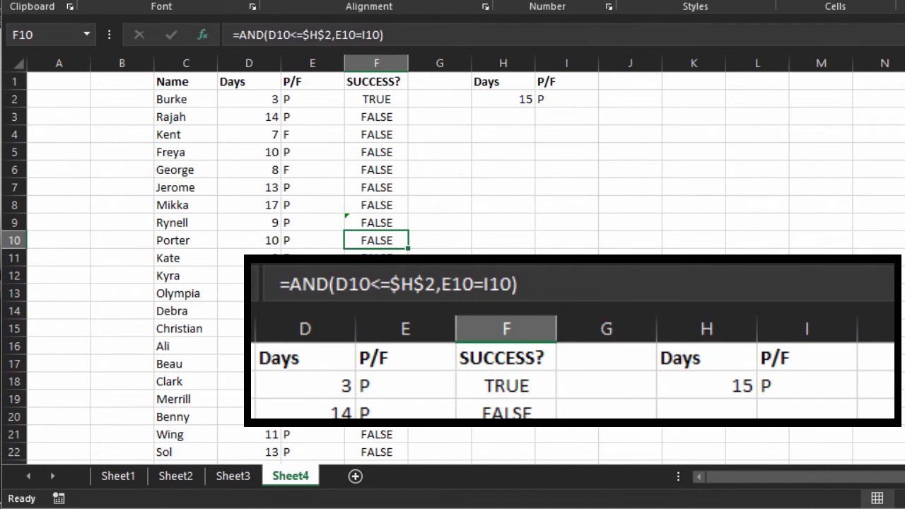
click(376, 222)
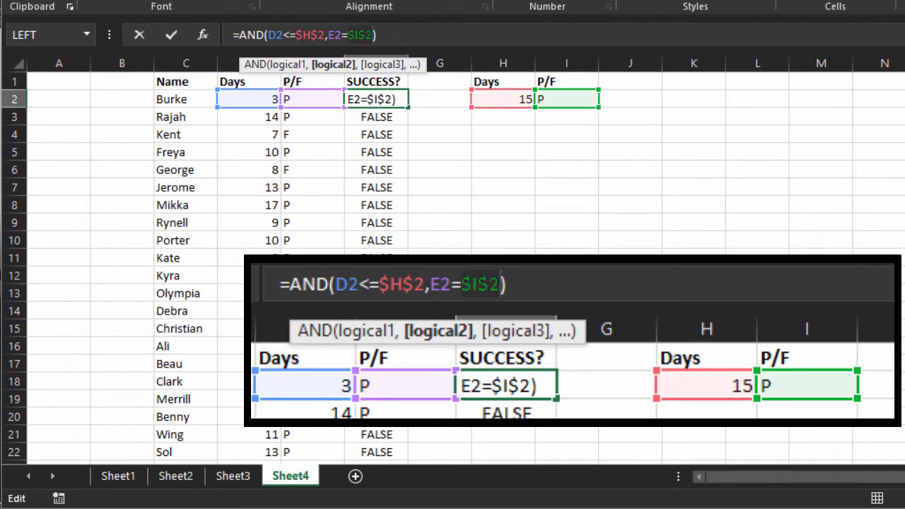
key(Enter)
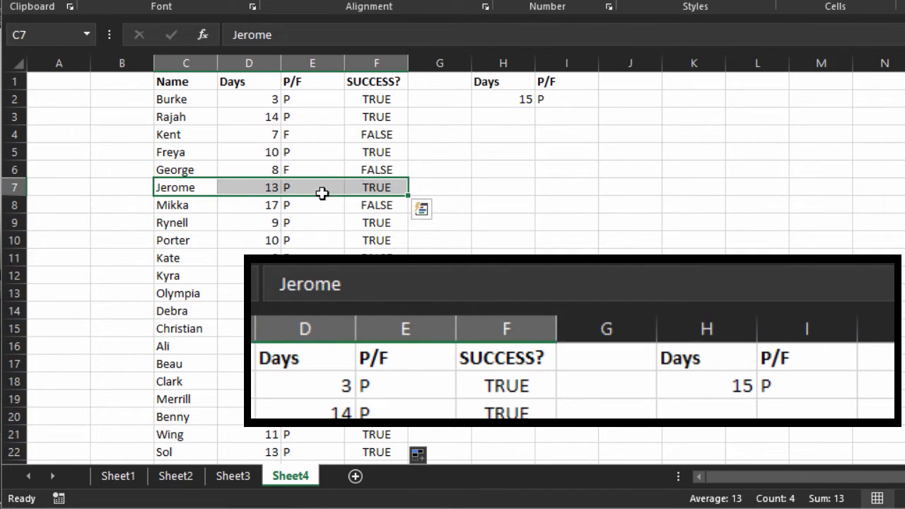
mouse_move(314, 189)
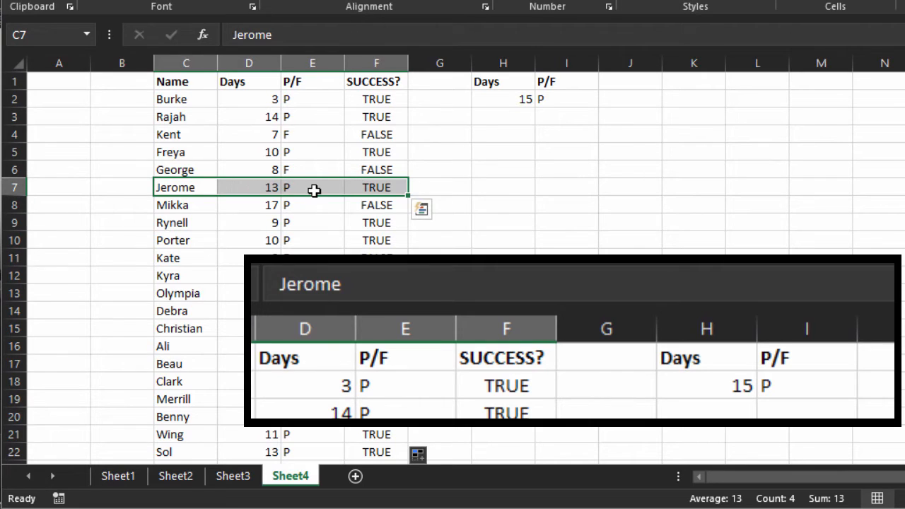
mouse_move(326, 189)
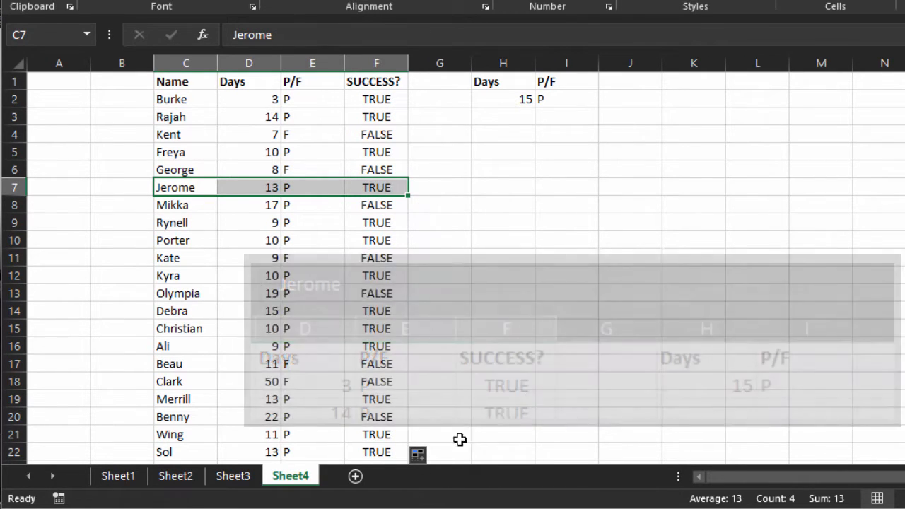
click(376, 382)
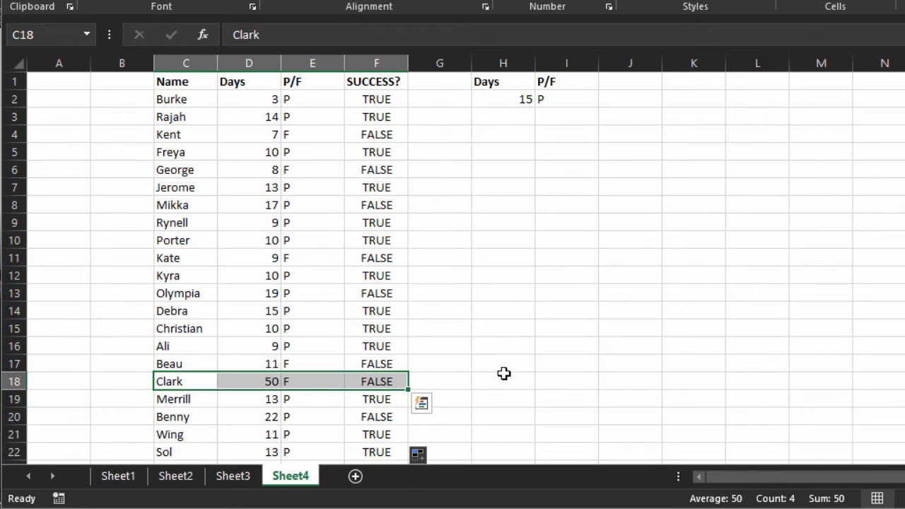
scroll(down, 3)
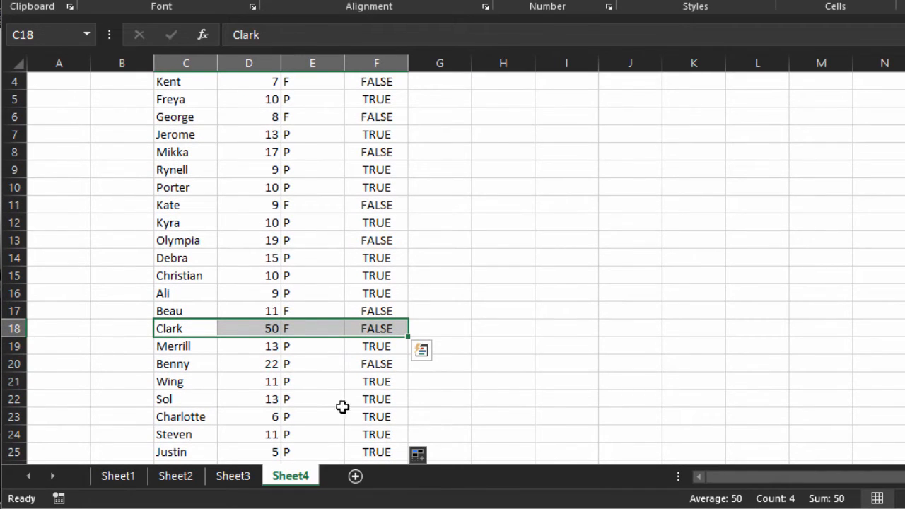
click(177, 364)
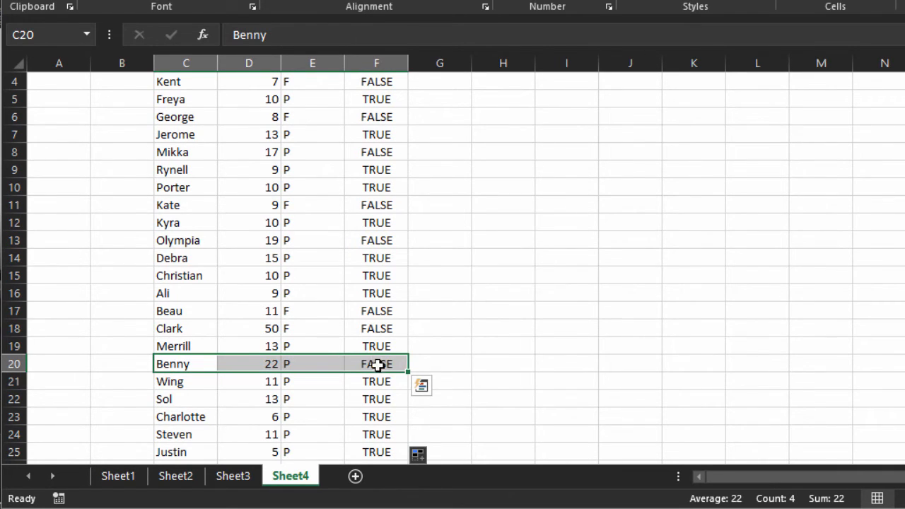
mouse_move(249, 367)
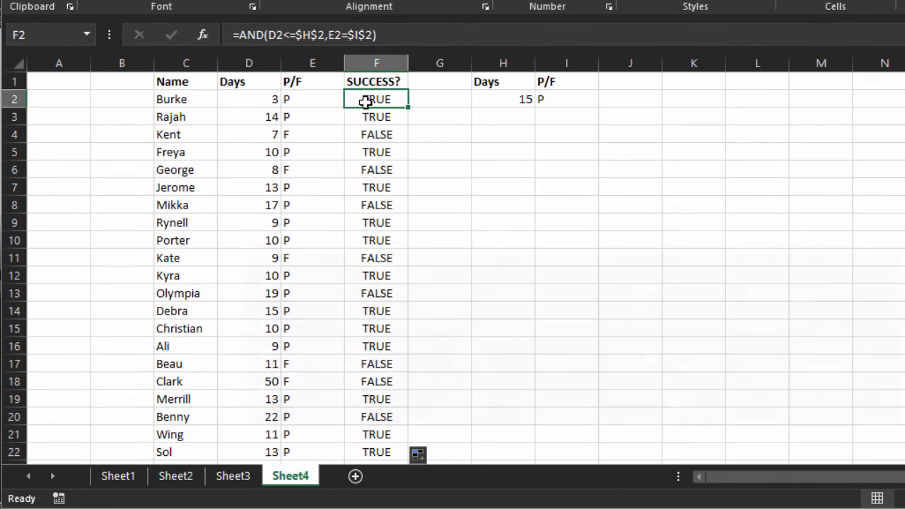
Change F2 to =IF(AND(D2<=$H$2,E2=$I$2),"Ok","") and fill it down.
double_click(376, 99)
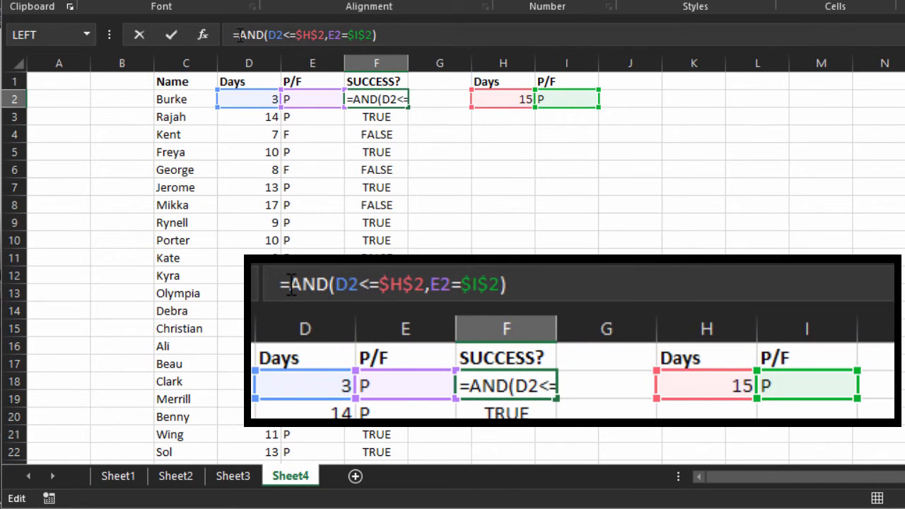
text(if)
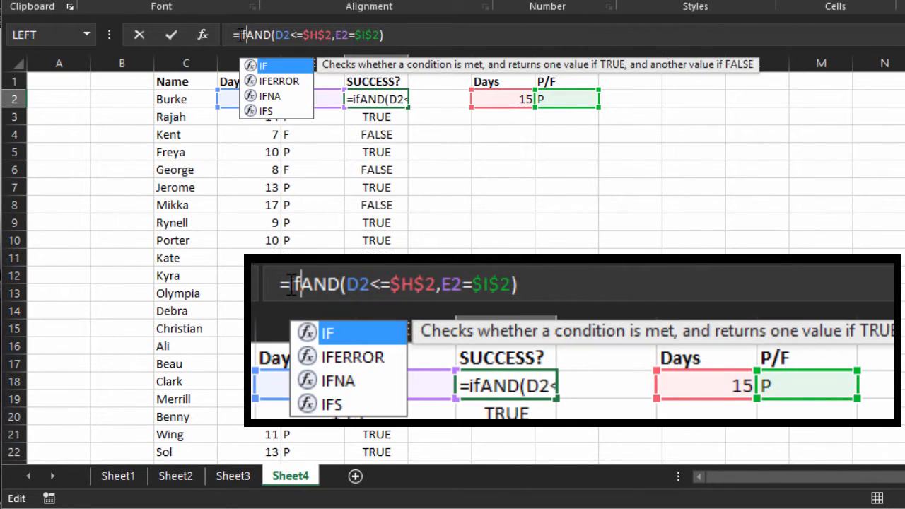
text(()
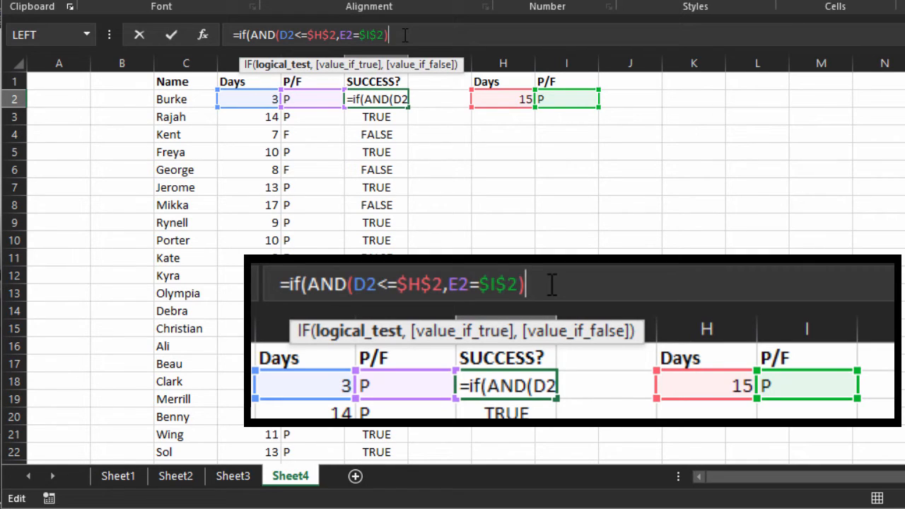
text(),)
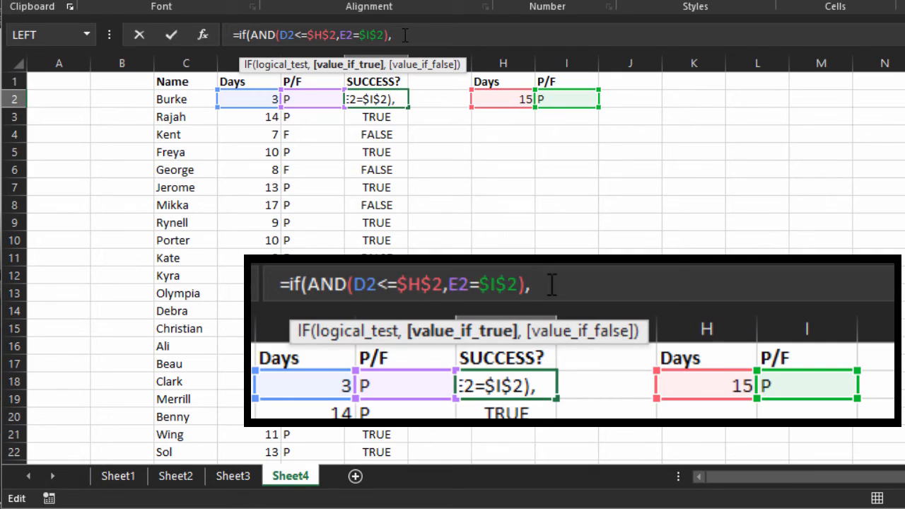
text(")
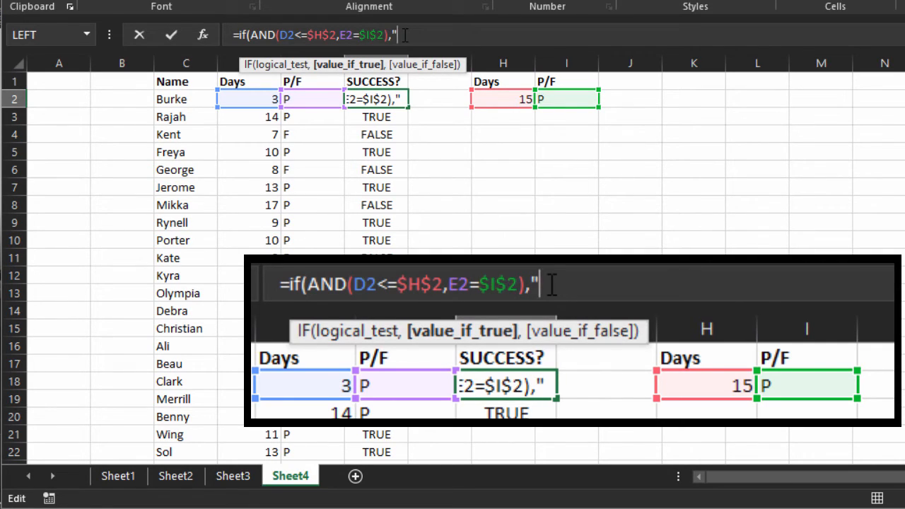
text(Ok)
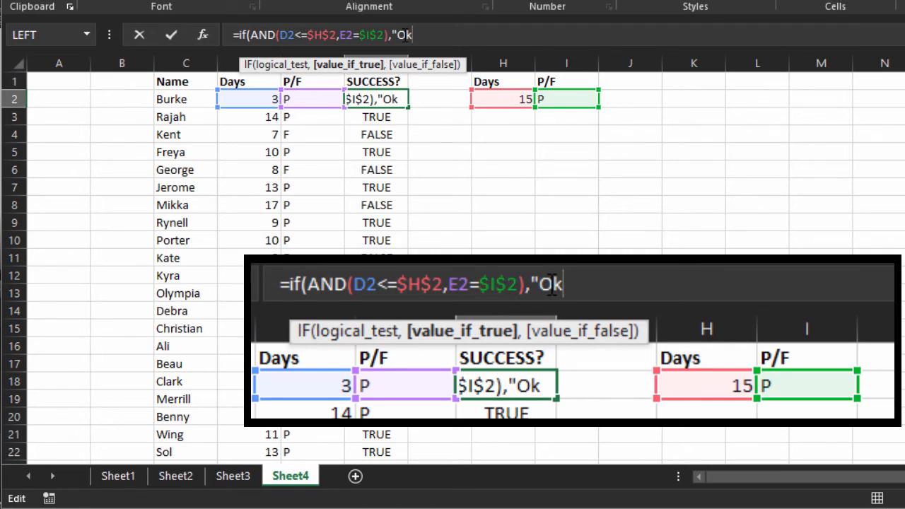
text(")
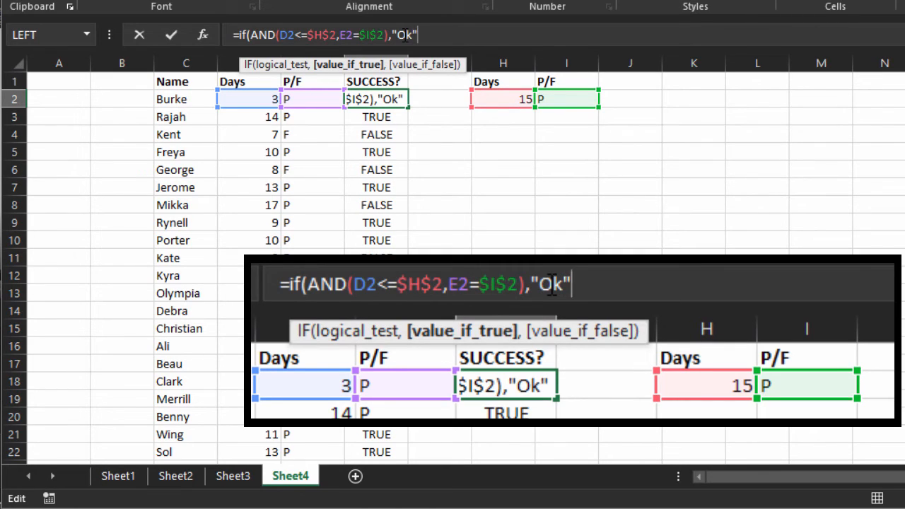
text(,""))
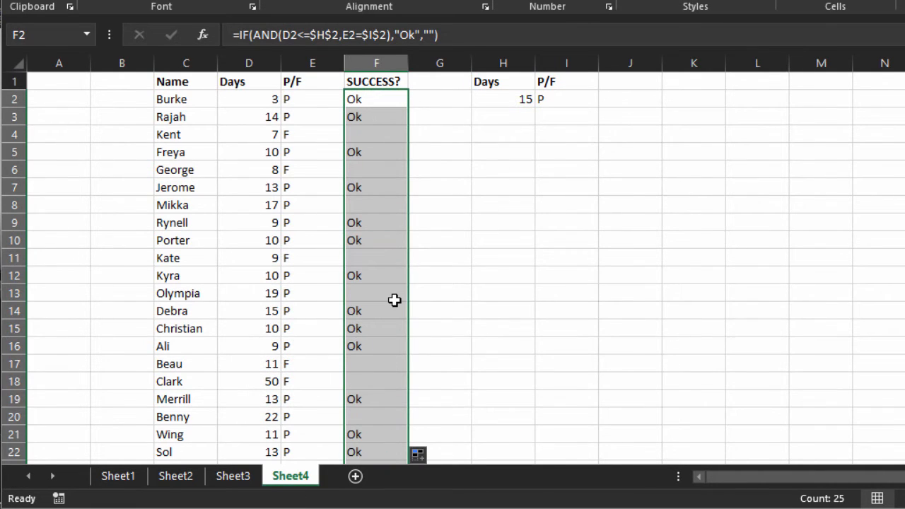
Set the Days limit in H2 to 10 so fewer students show Ok.
scroll(down, 3)
text(10)
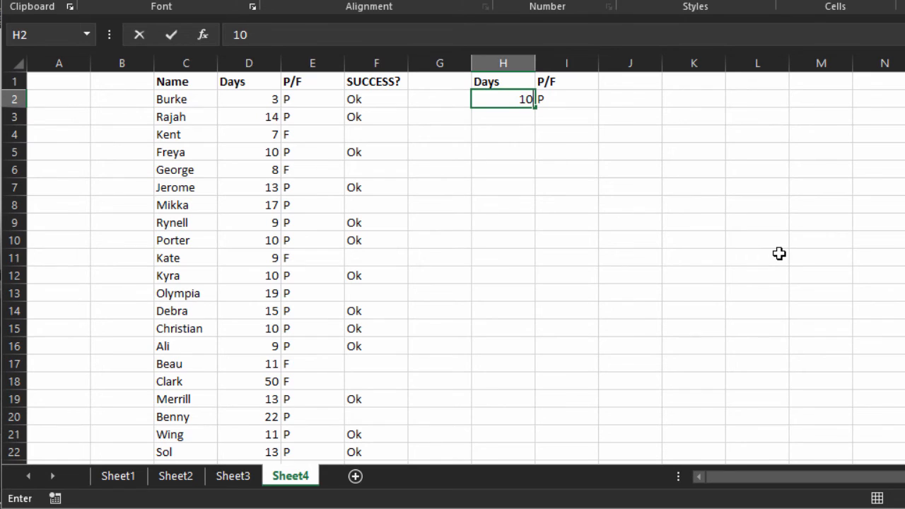
key(Enter)
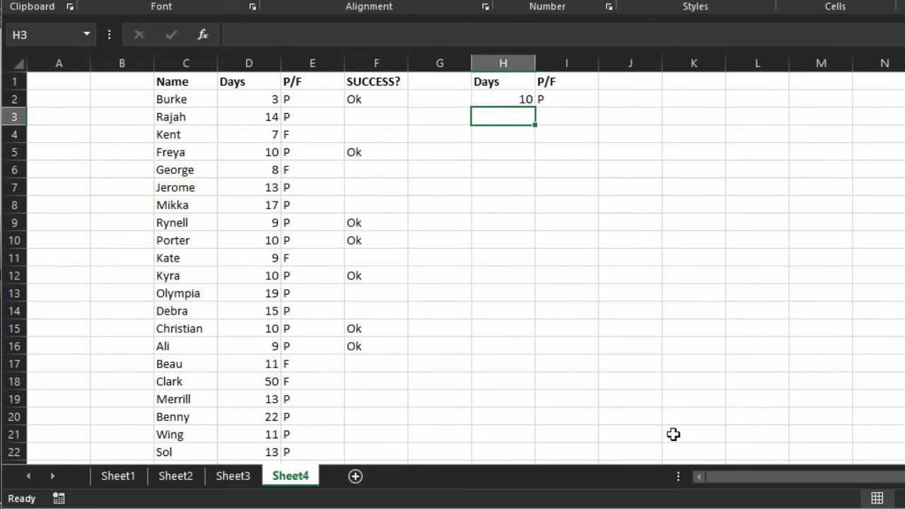
mouse_move(551, 413)
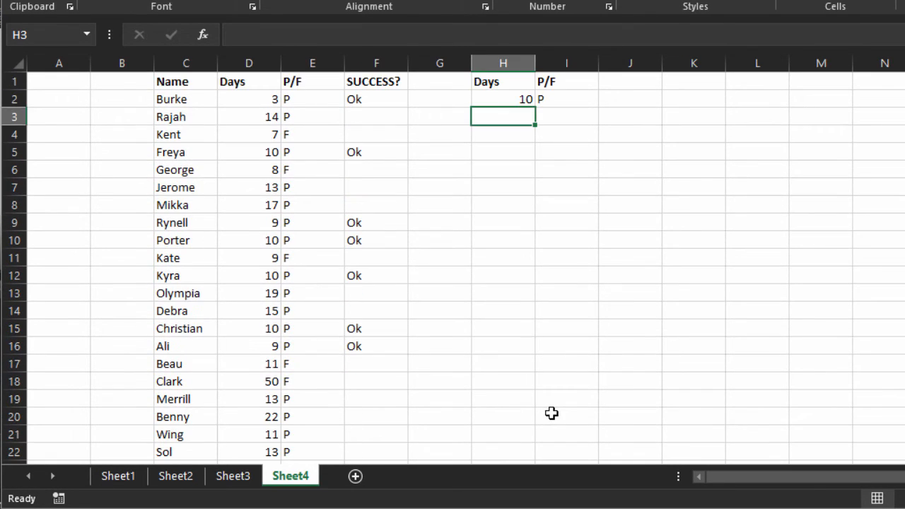
mouse_move(511, 101)
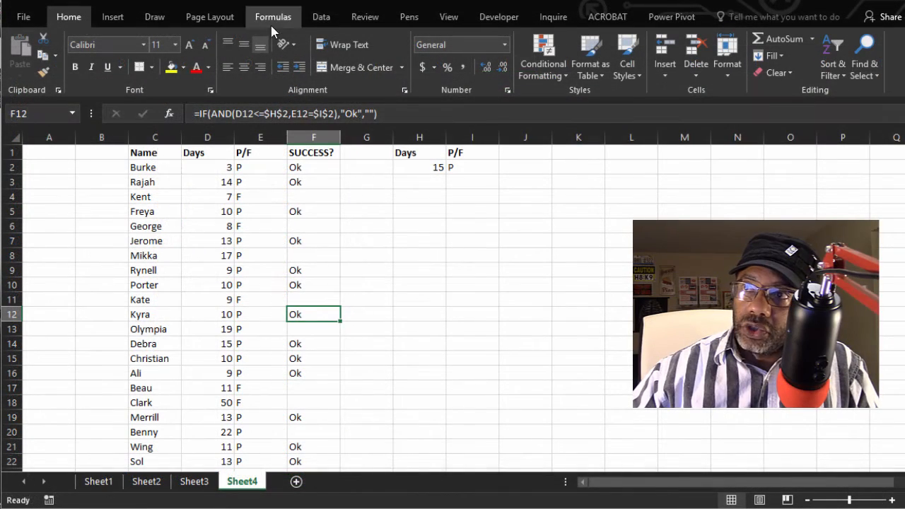
Sort the list by SUCCESS? so Ok rows come first, then select the Ok rows.
click(321, 17)
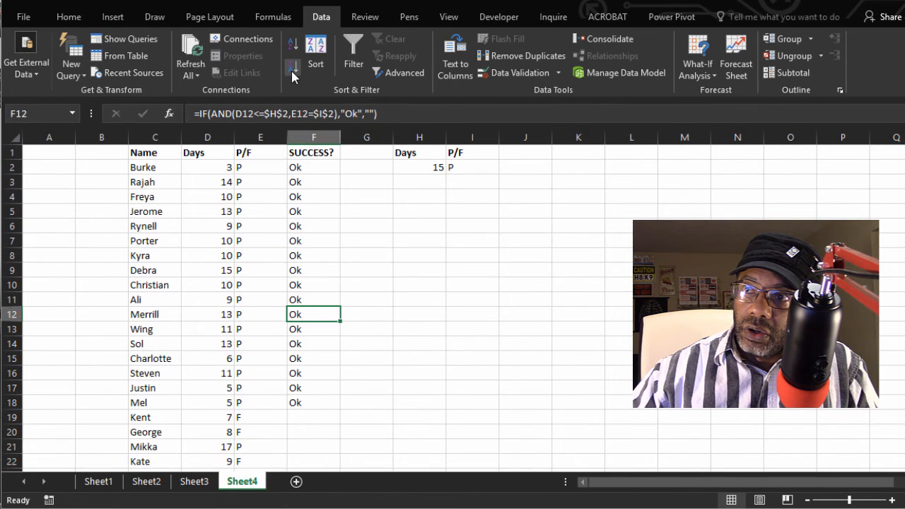
mouse_move(269, 252)
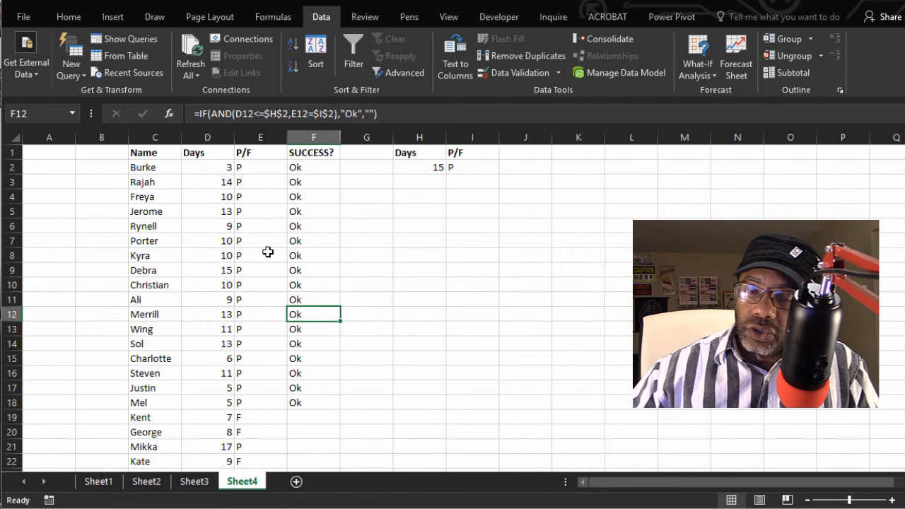
mouse_move(306, 167)
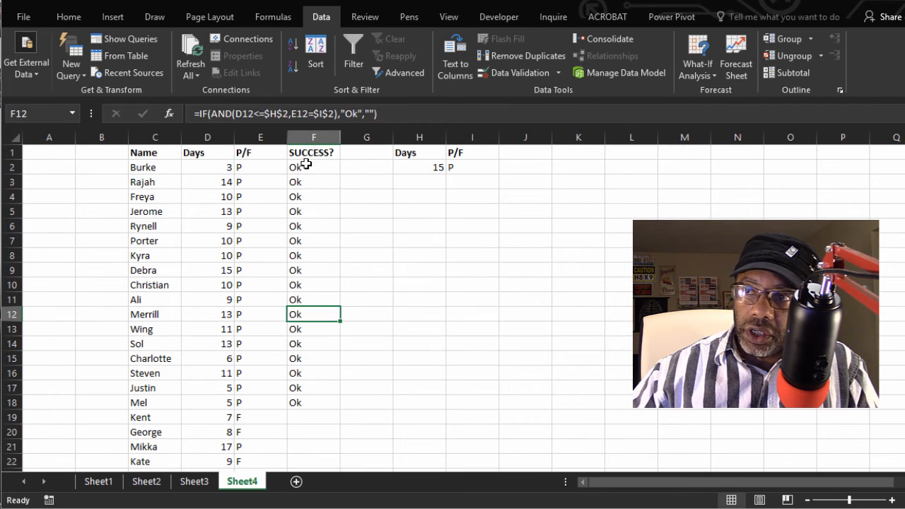
scroll(down, 3)
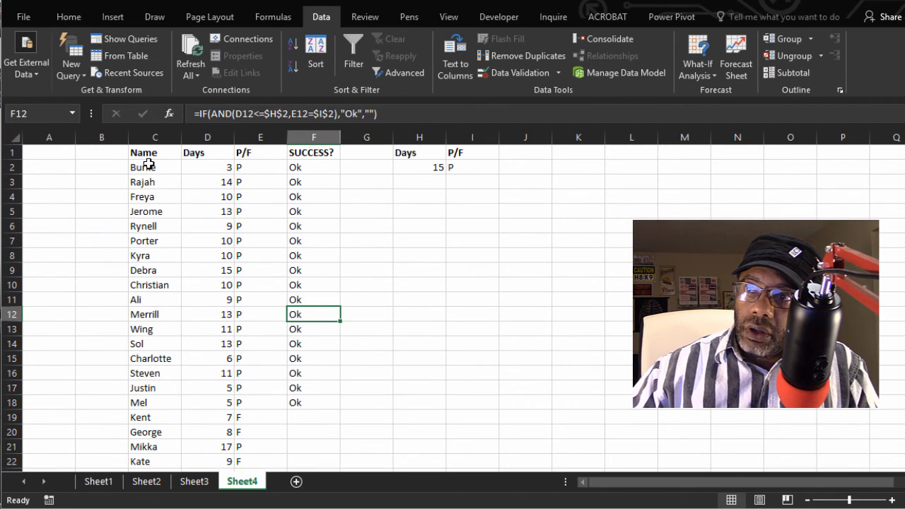
drag(143, 167, 314, 402)
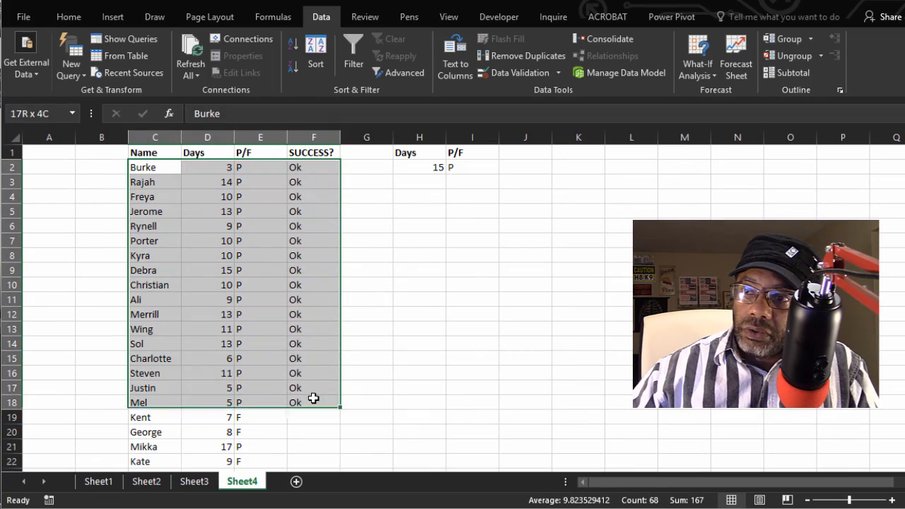